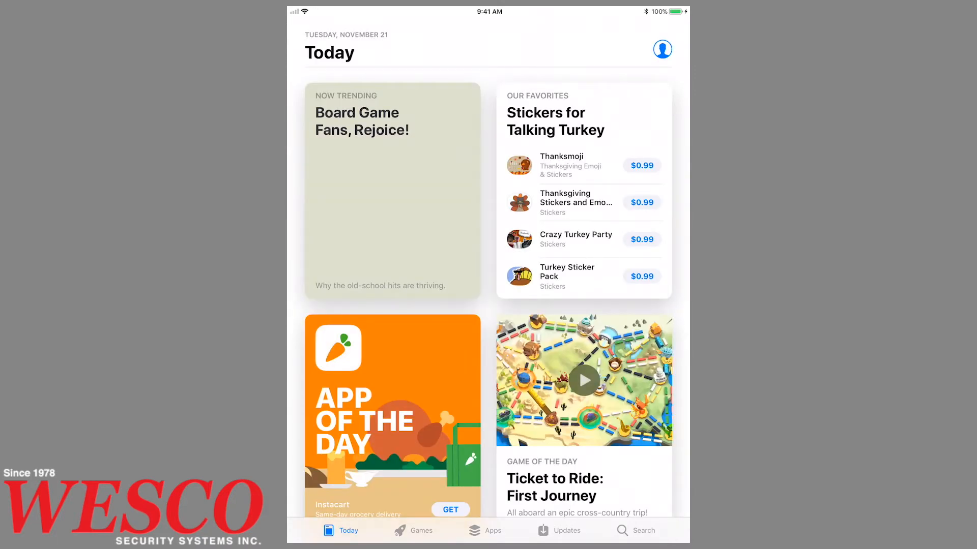
# Search the App Store for 'homekit' apps.
pyautogui.click(643, 530)
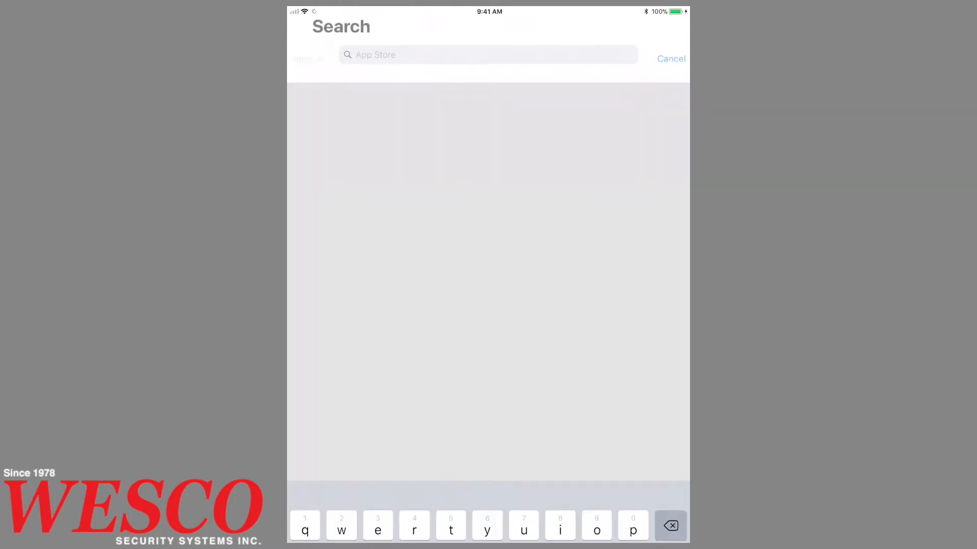
pyautogui.write('ome')
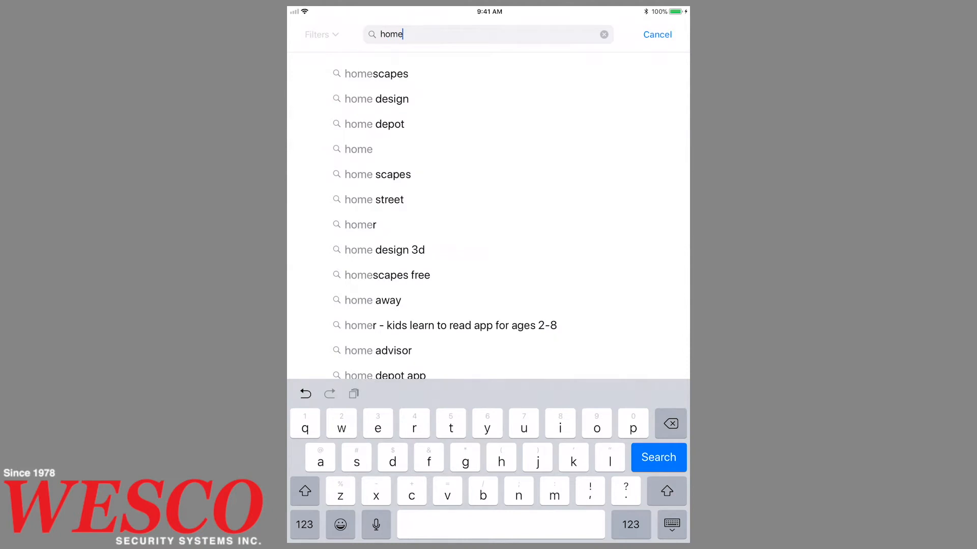
pyautogui.write('kit')
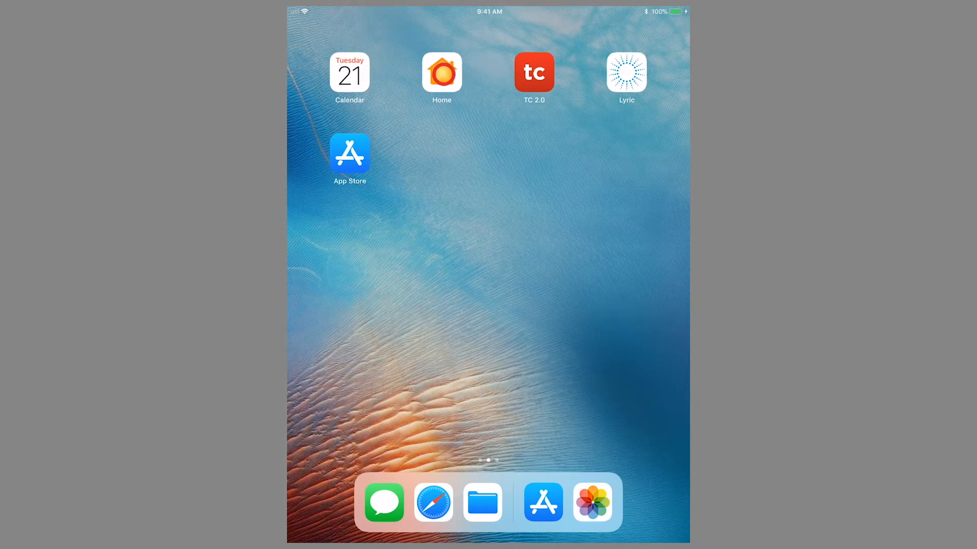
# Launch the Home app and start Add Accessory so the HomeKit code scanner appears.
pyautogui.click(441, 71)
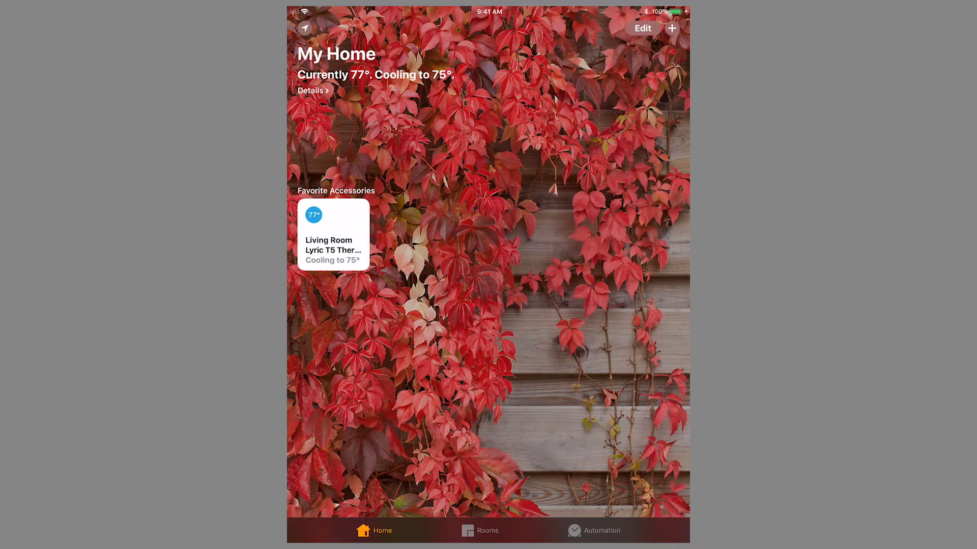
pyautogui.click(672, 29)
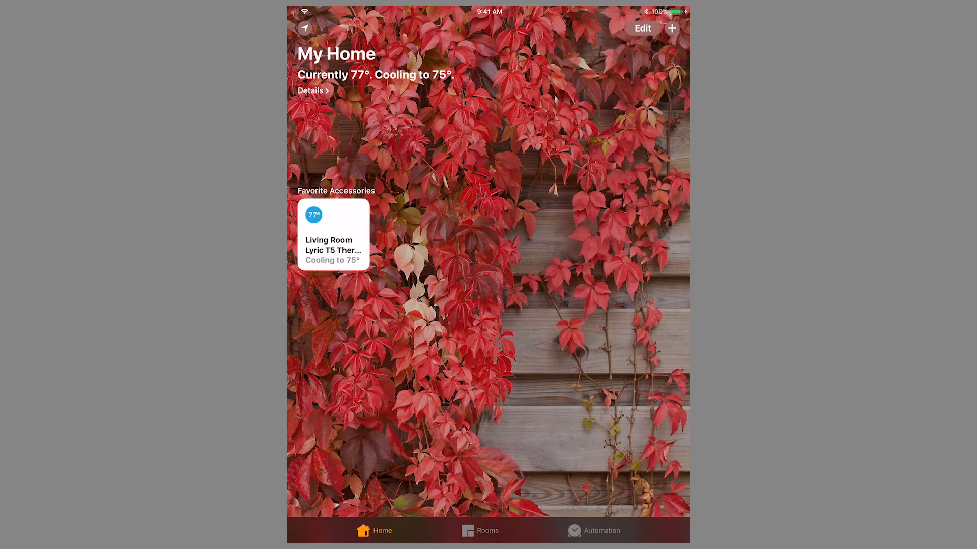
pyautogui.click(672, 29)
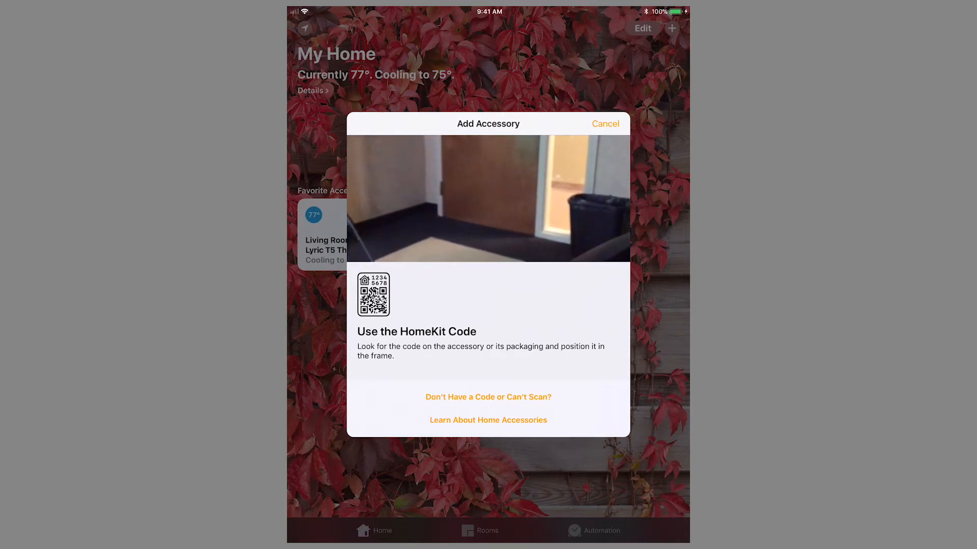
# Choose manual entry and select the nearby LyricAIO942DDA controller to pair.
pyautogui.click(488, 396)
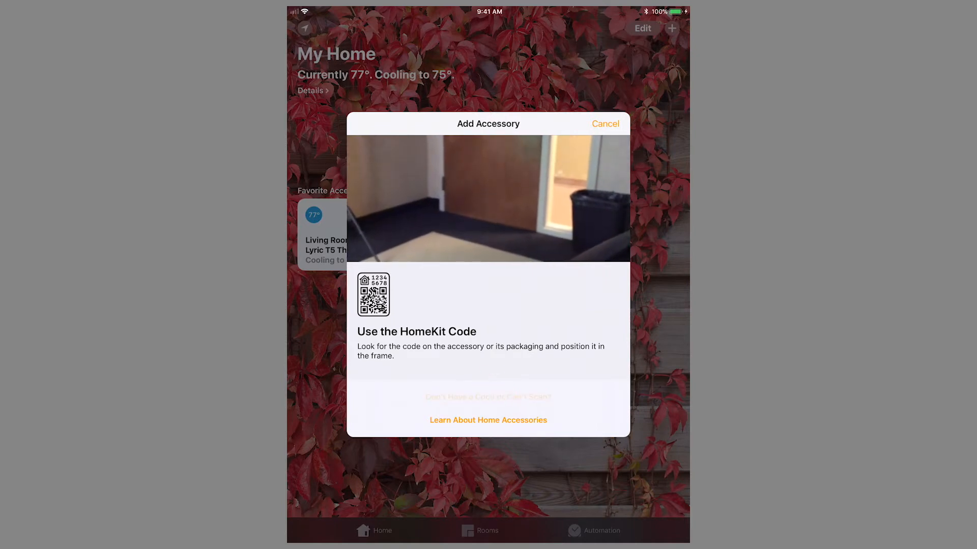
pyautogui.click(487, 397)
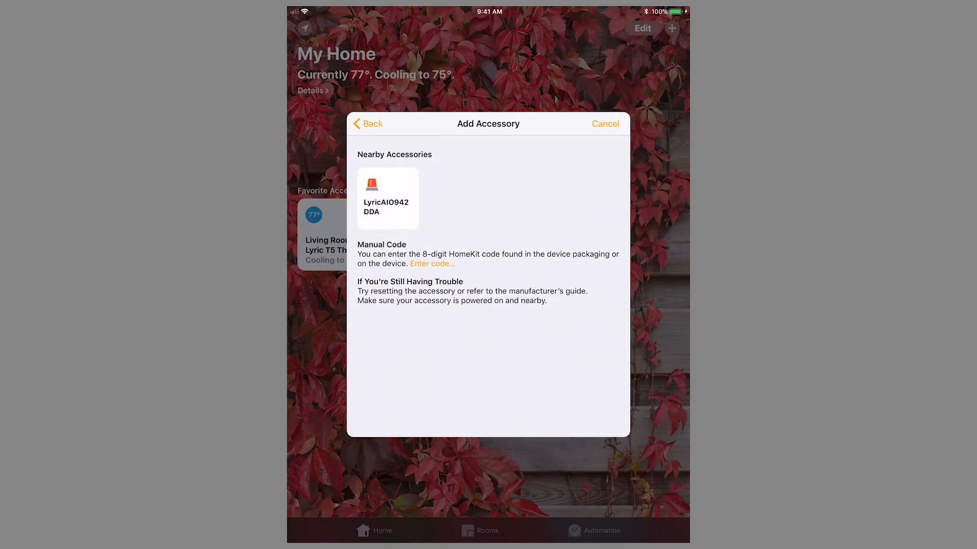
pyautogui.click(387, 198)
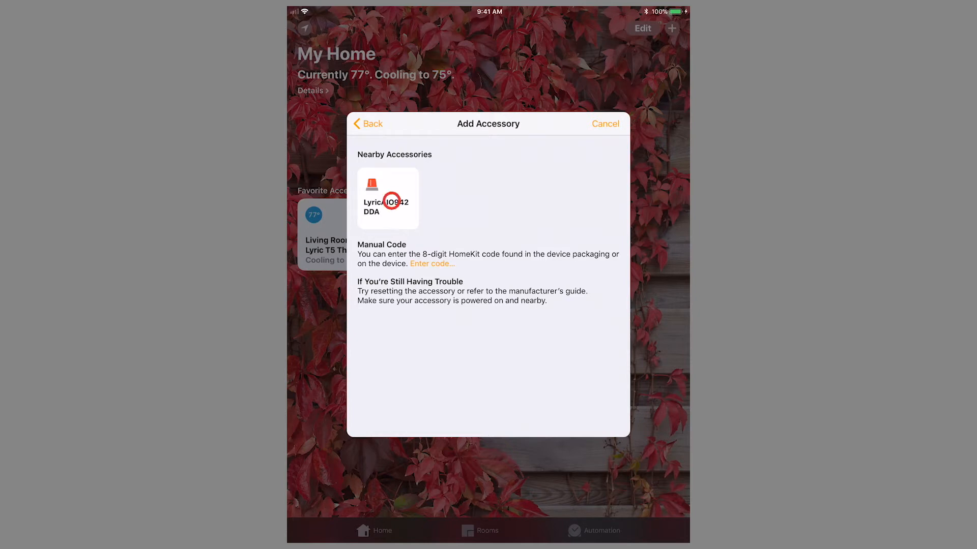
pyautogui.click(431, 263)
pyautogui.write('69')
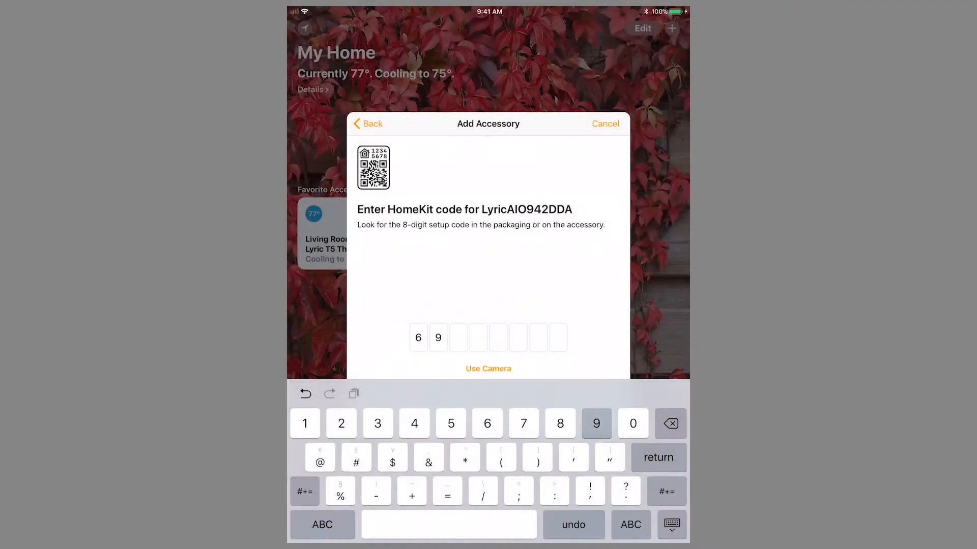
# Enter the remaining digits of the Lyric's eight-digit HomeKit setup code.
pyautogui.click(341, 423)
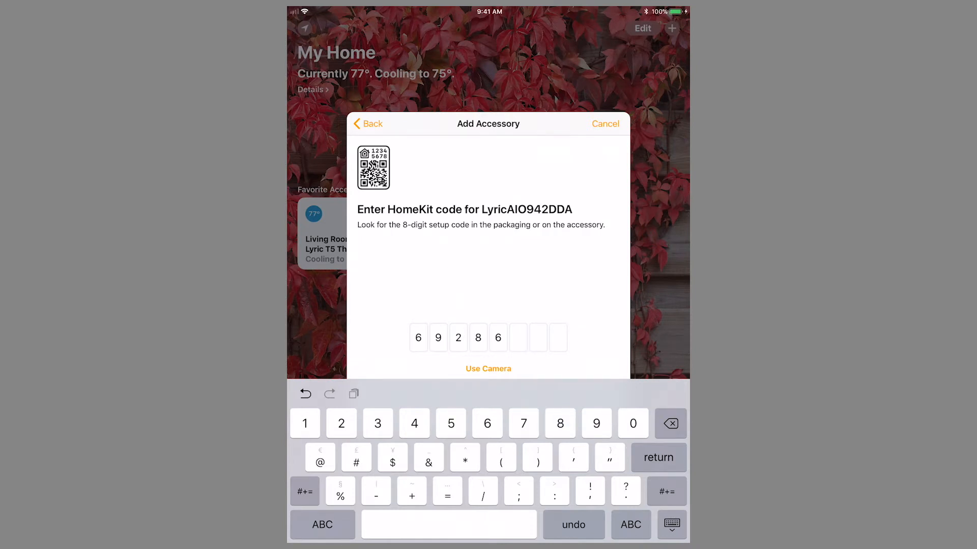
pyautogui.click(486, 424)
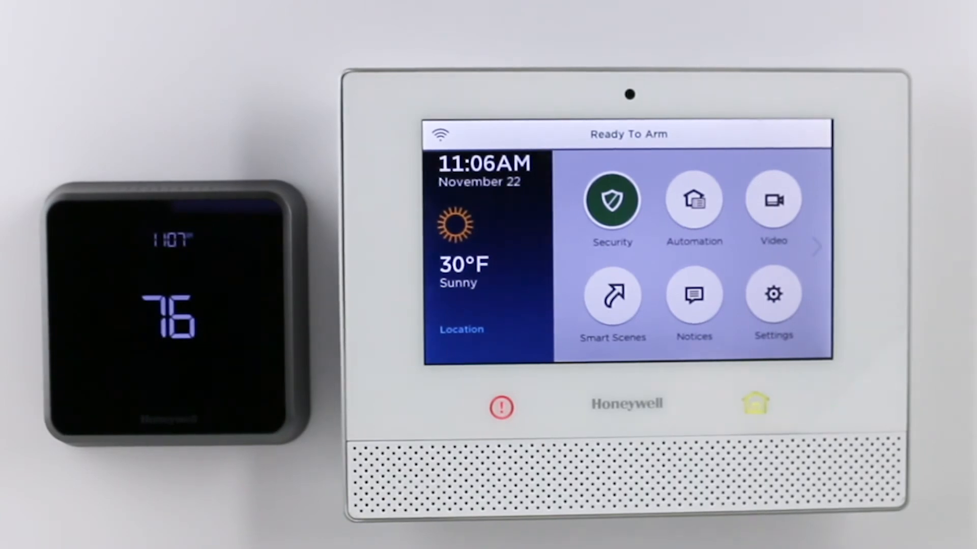
# Confirm pairing so Home shows accessory setup step 1 of 4 with room choices.
pyautogui.click(612, 199)
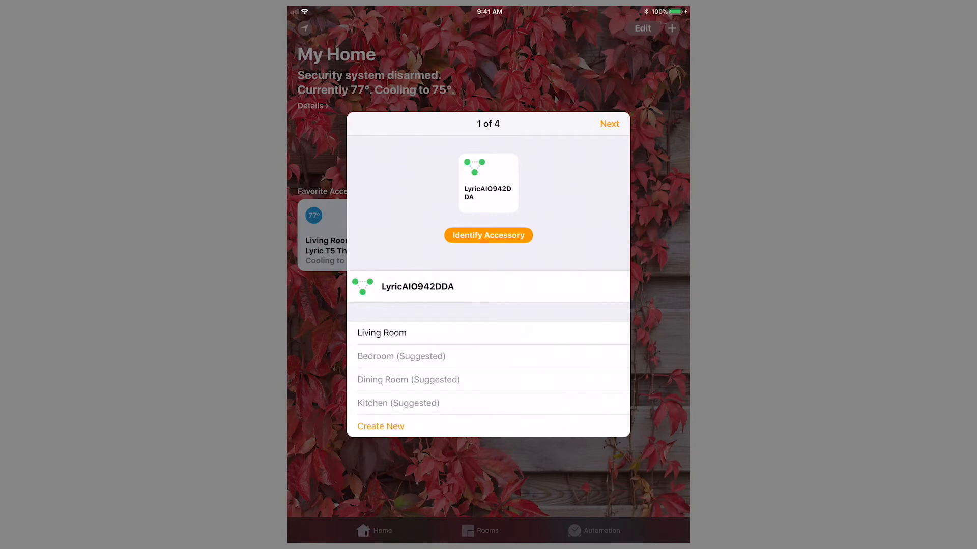
# Assign the Lyric to Living Room and the Front sensor to Kitchen, advancing to Zone 6.
pyautogui.click(381, 333)
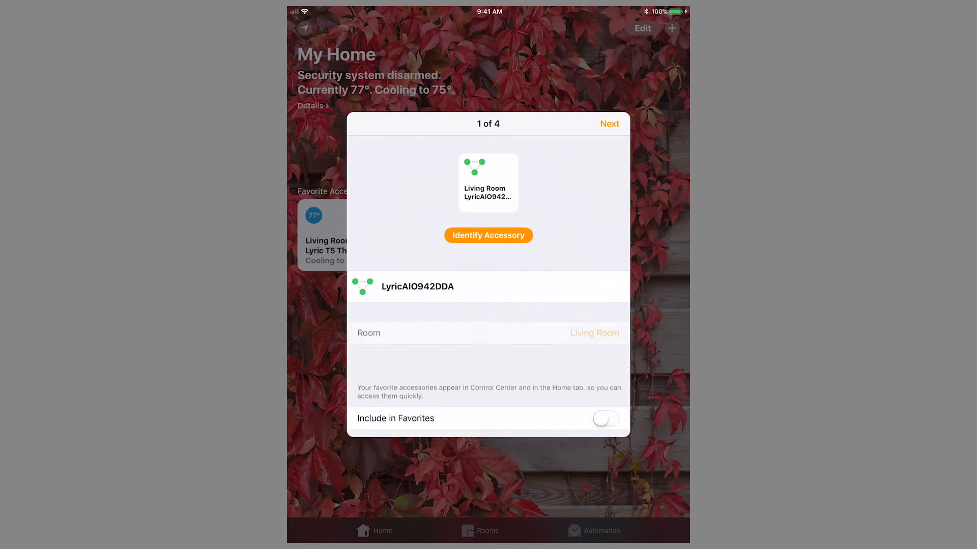
pyautogui.click(609, 123)
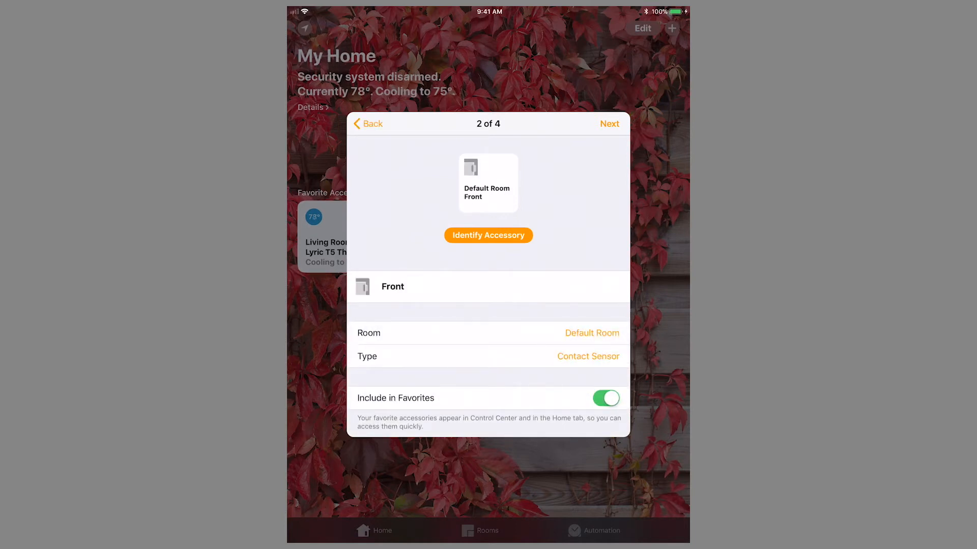
pyautogui.click(591, 332)
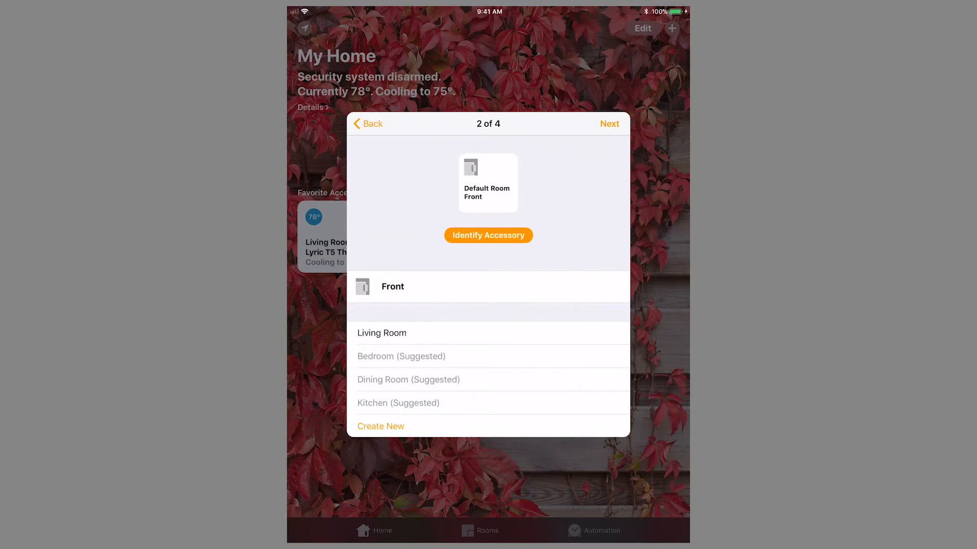
pyautogui.click(398, 403)
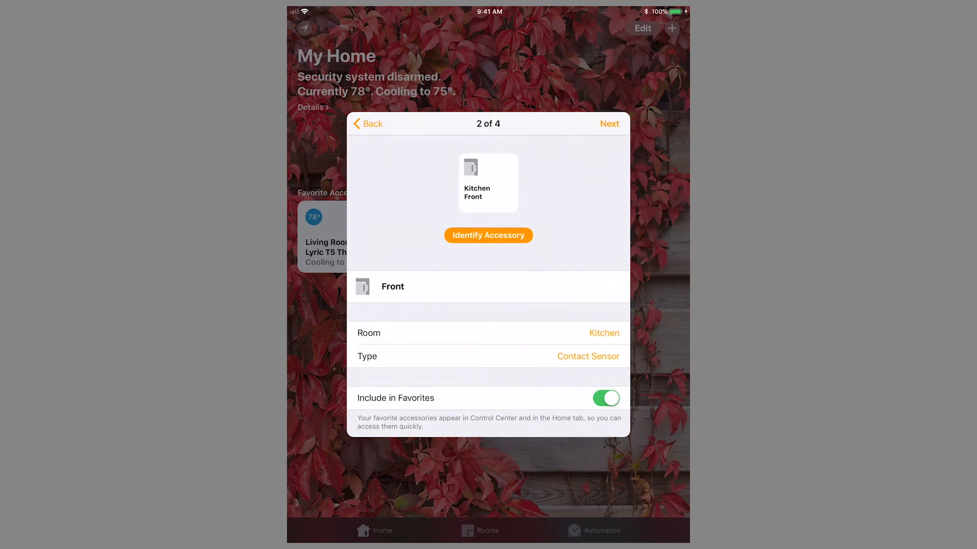
pyautogui.click(609, 123)
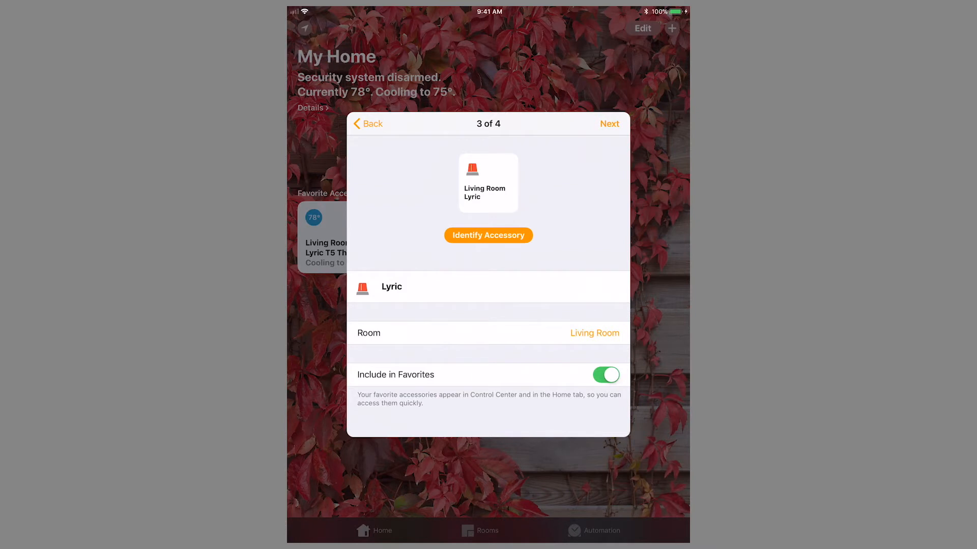
pyautogui.click(609, 123)
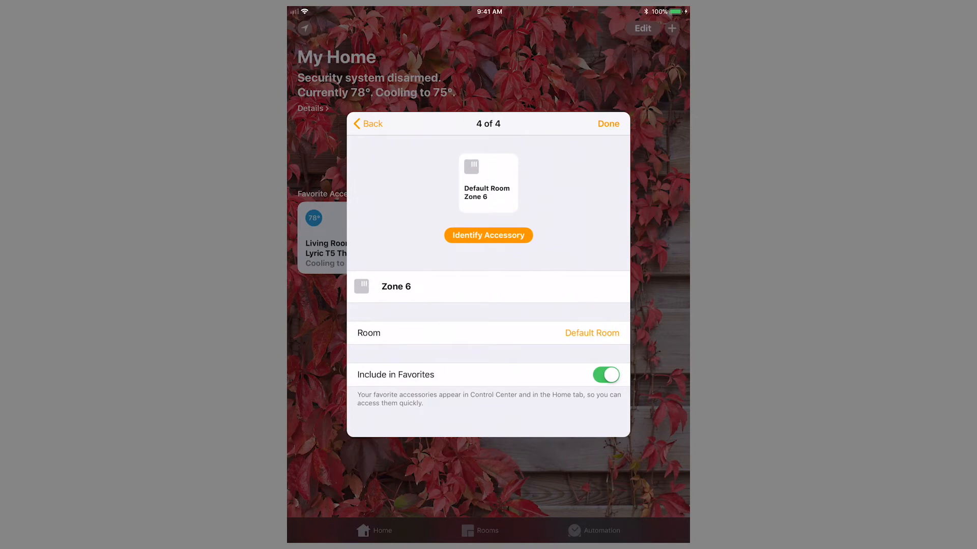
# Rename Zone 6 to 'Motion Detector'.
pyautogui.click(396, 287)
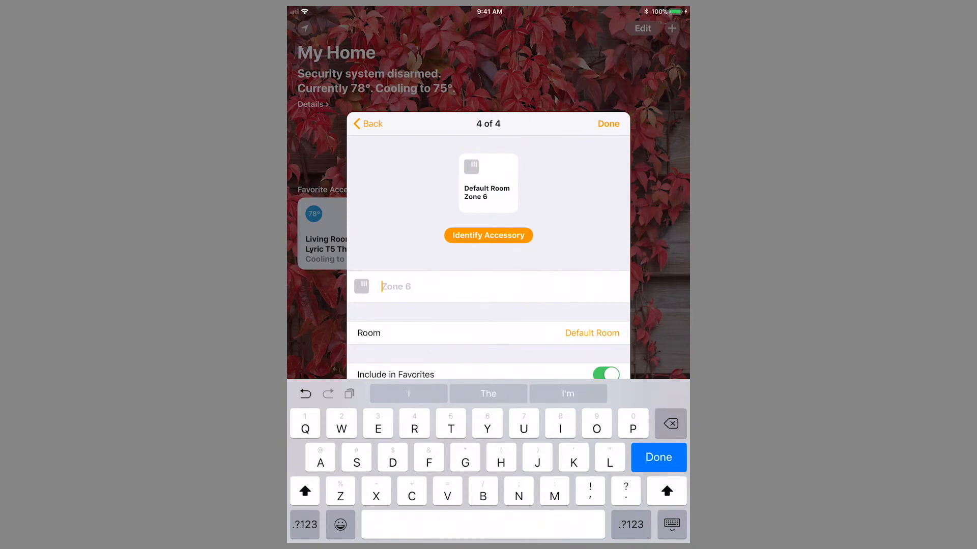
pyautogui.write('Motio')
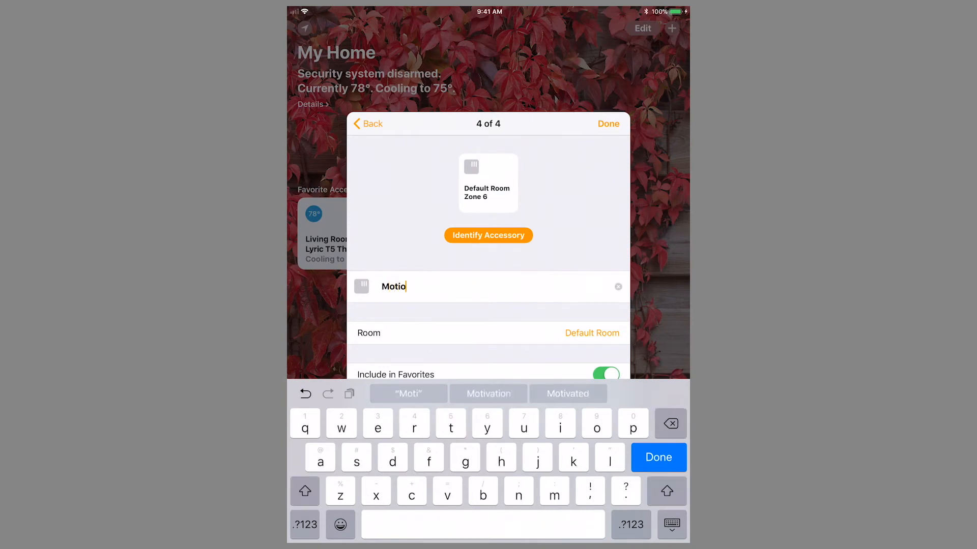
pyautogui.write('n')
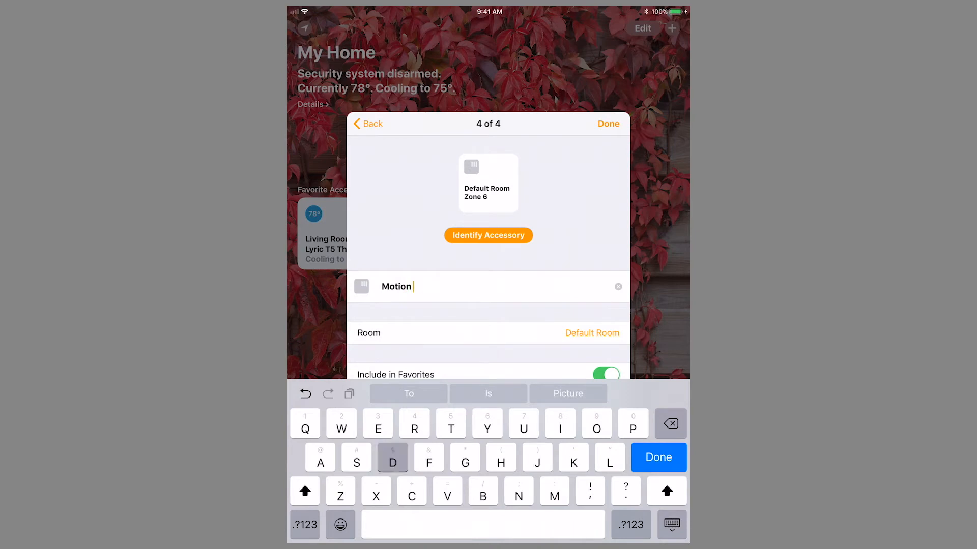
pyautogui.write('Detect')
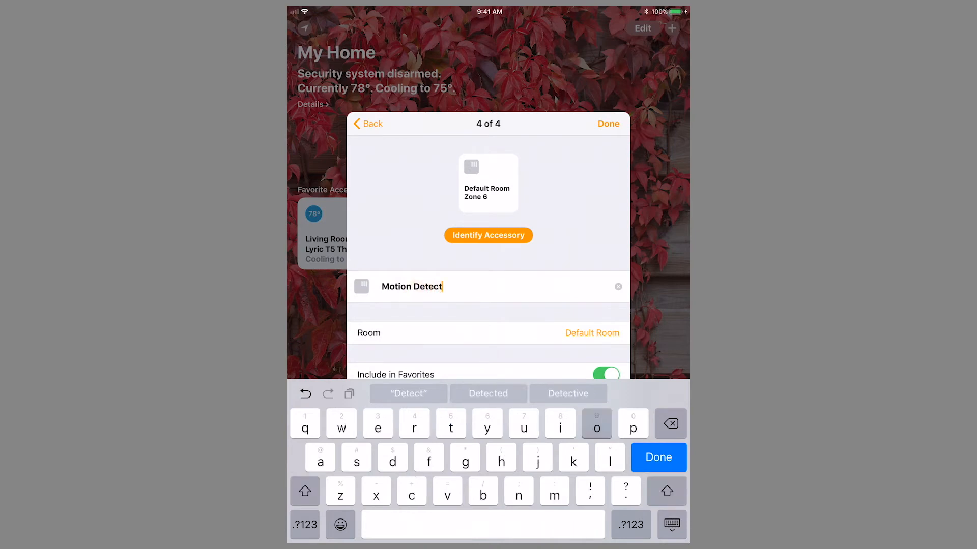
pyautogui.click(658, 457)
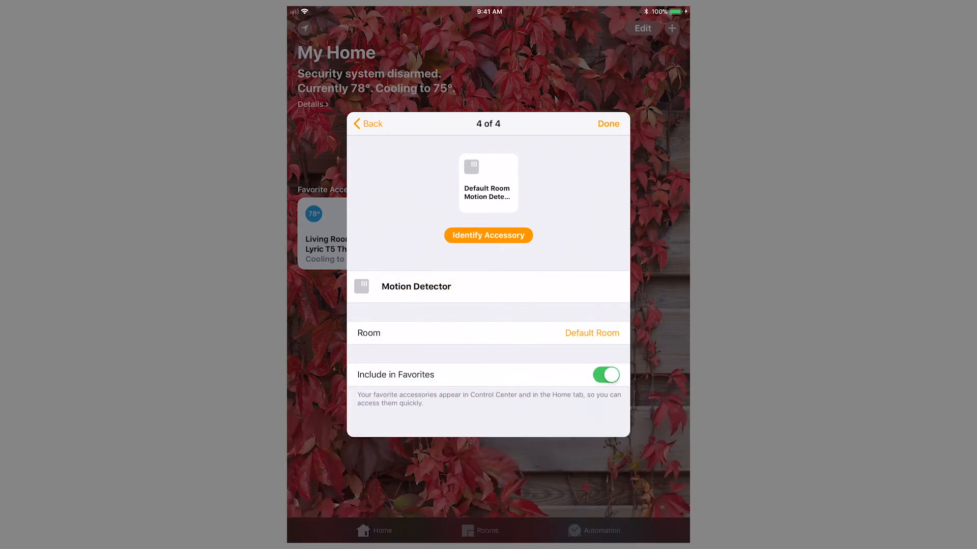
# Place the Motion Detector in the Entrance room and finish accessory setup.
pyautogui.click(590, 333)
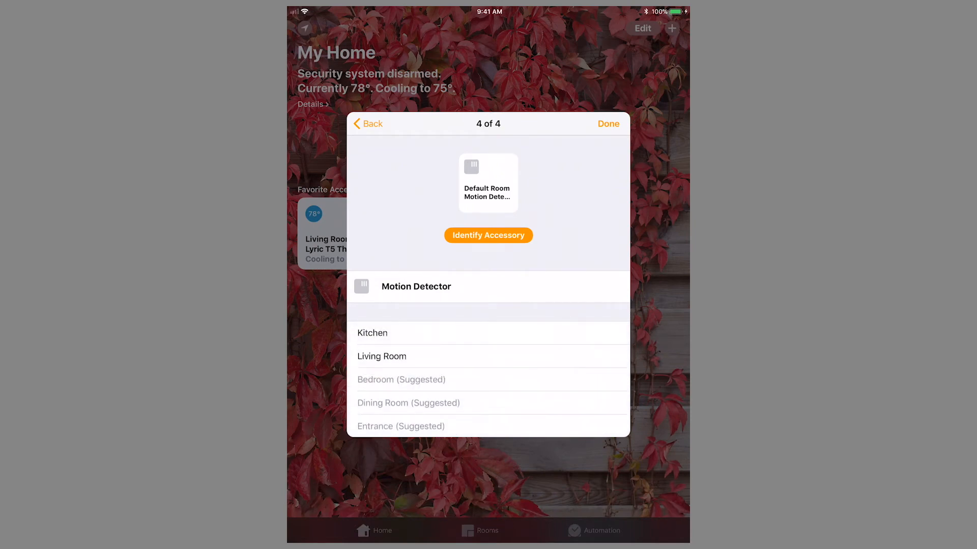
pyautogui.click(401, 426)
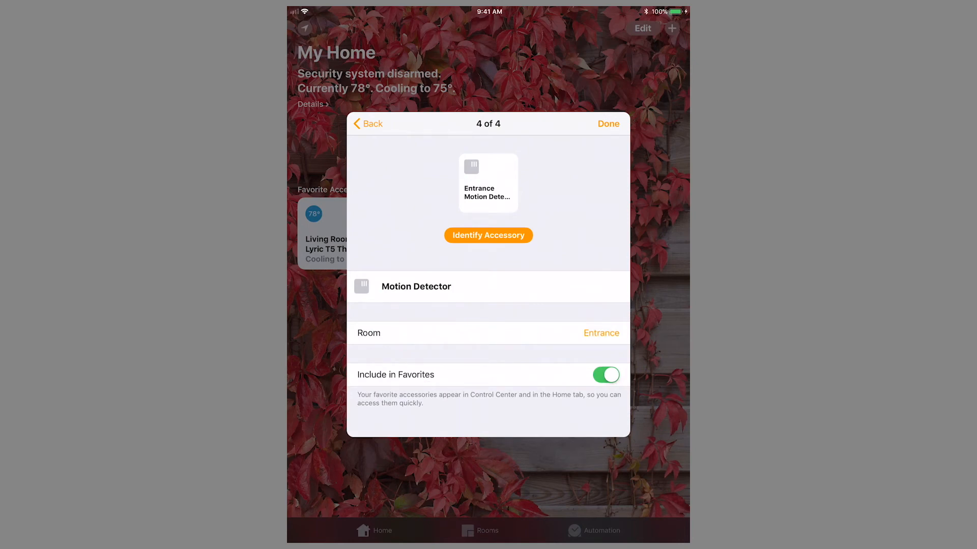
pyautogui.click(607, 123)
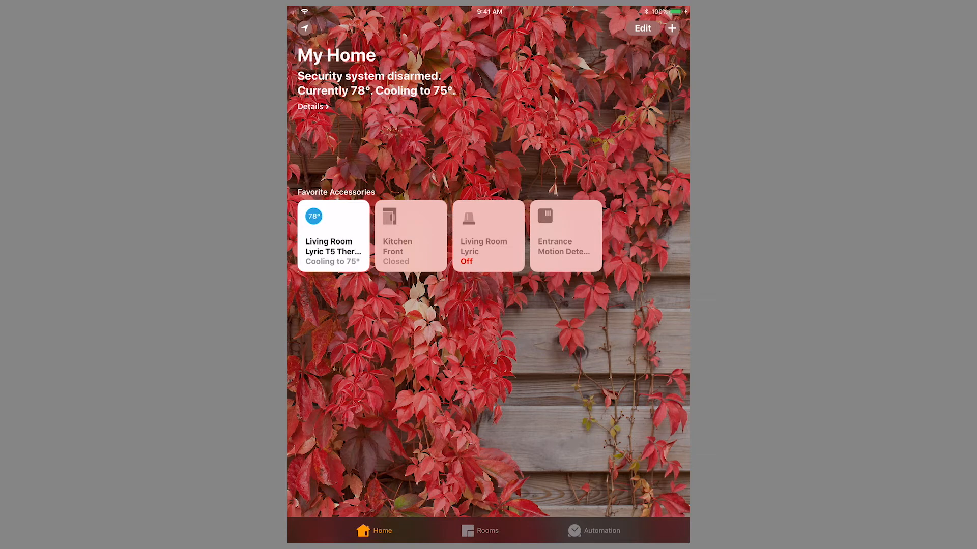
# Reorder favourites so Living Room Lyric precedes Kitchen Front.
pyautogui.click(641, 29)
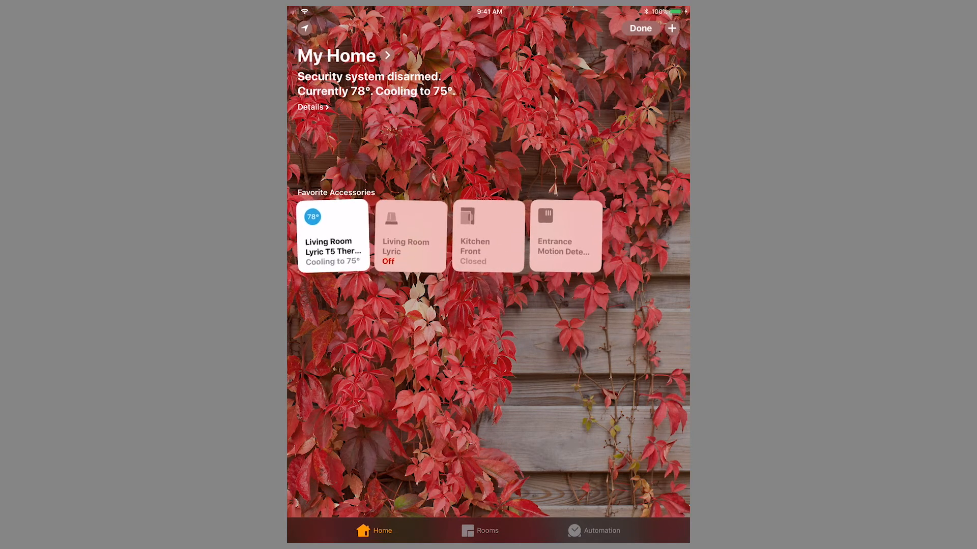
pyautogui.click(640, 29)
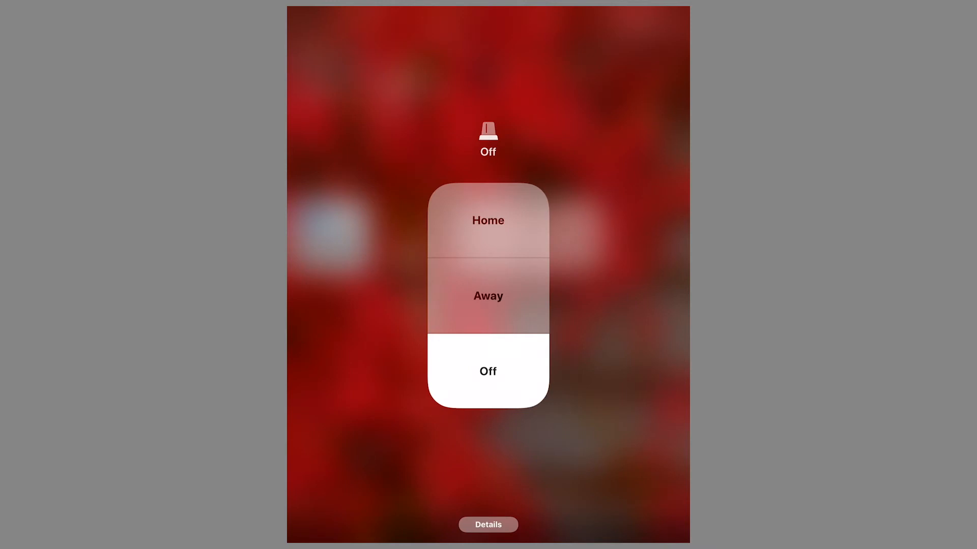
# Arm the Lyric security system in Home mode, then disarm it and close the control.
pyautogui.click(487, 220)
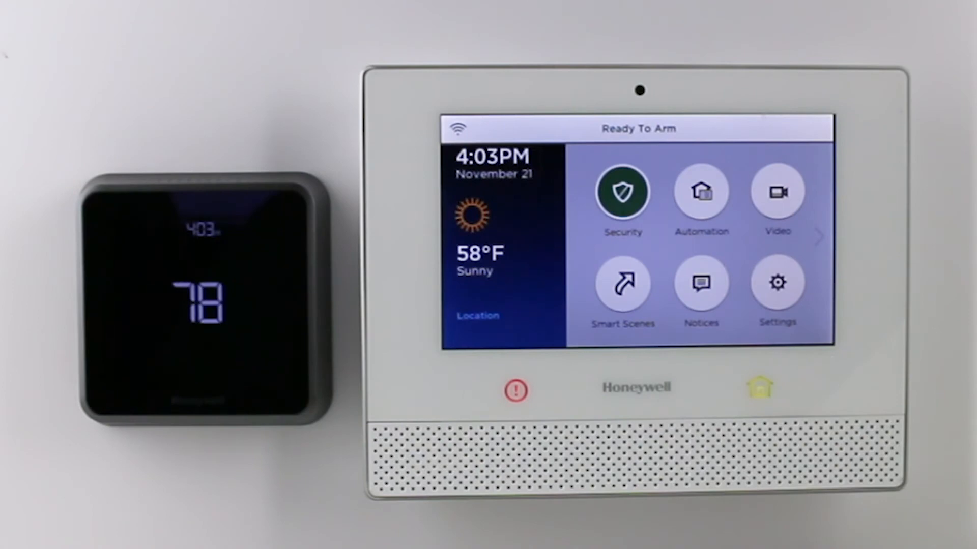
pyautogui.click(622, 191)
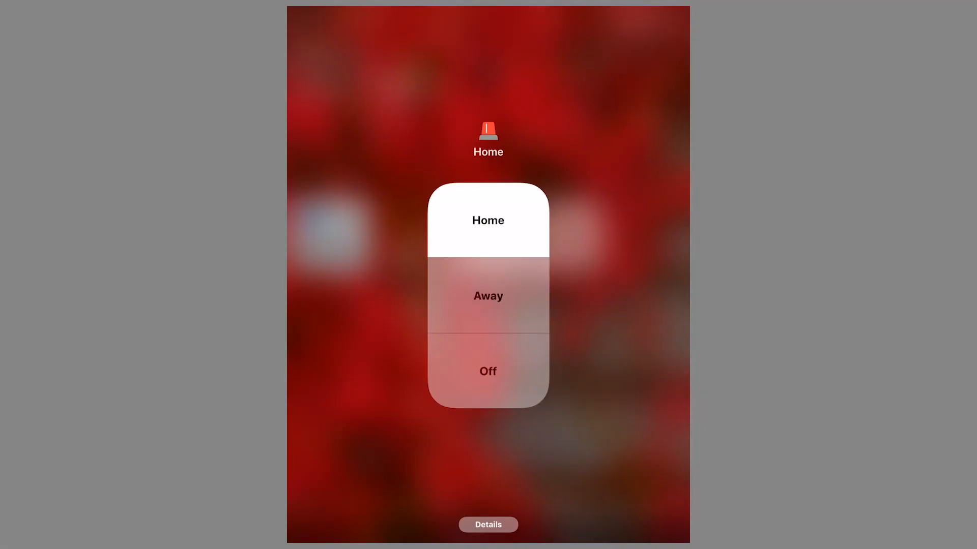
pyautogui.click(487, 372)
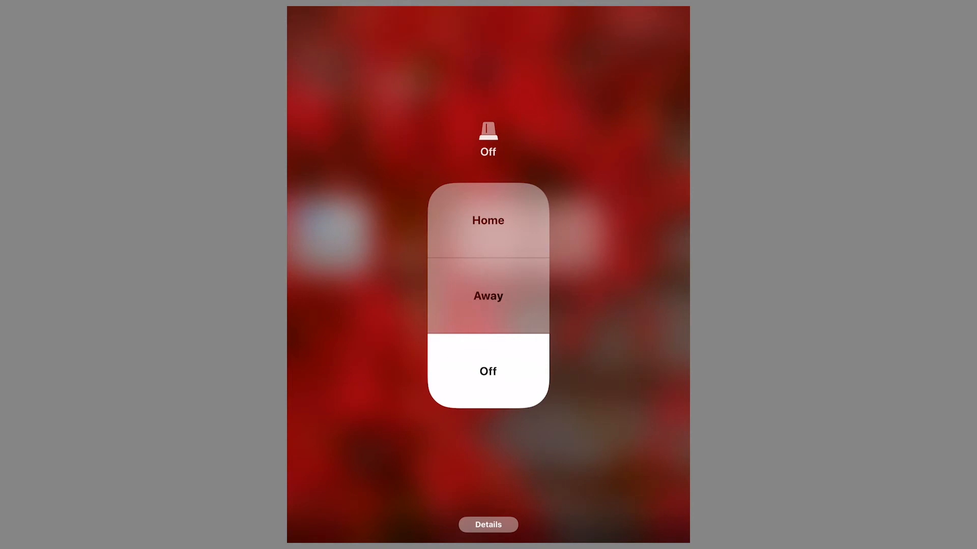
pyautogui.click(487, 370)
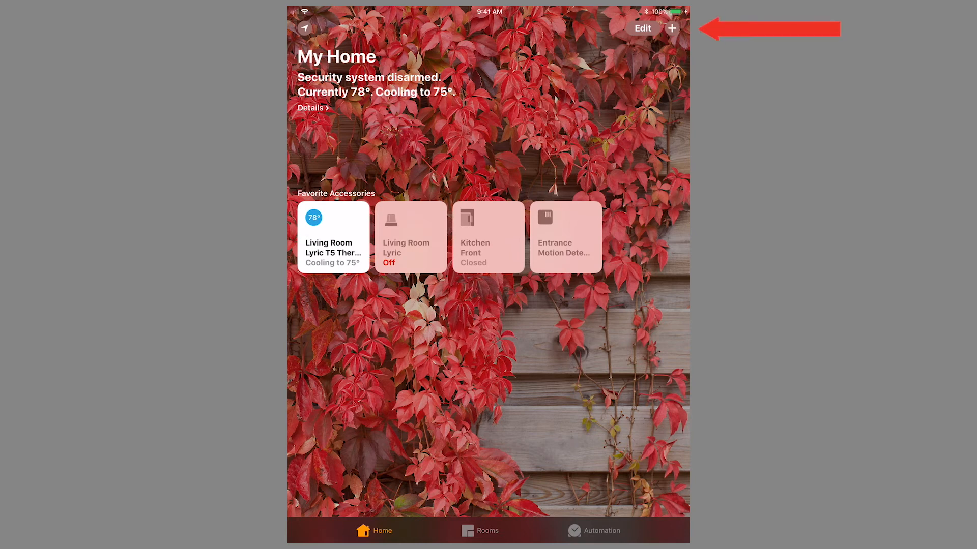
# Create a new scene from the suggested 'Leave Home', setting the Lyric to Away.
pyautogui.click(671, 28)
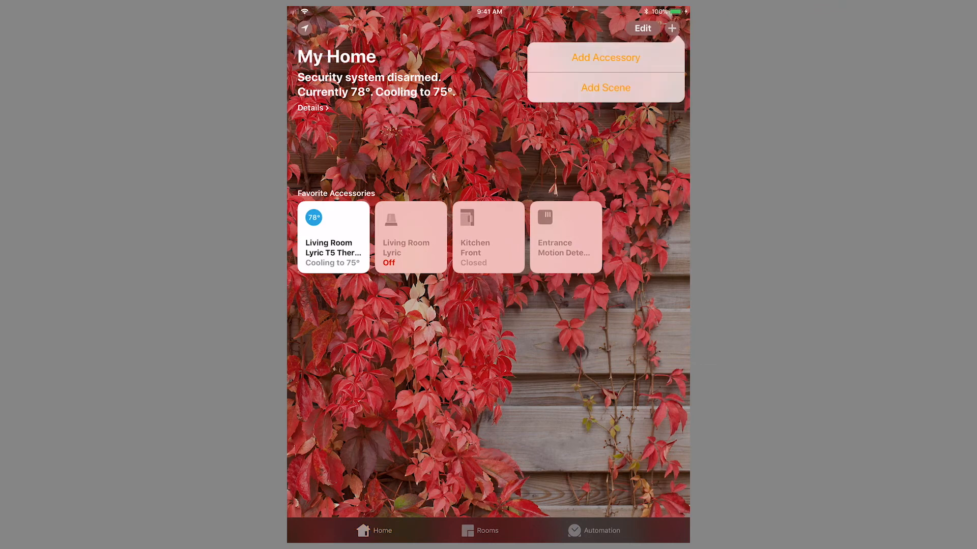
pyautogui.click(604, 88)
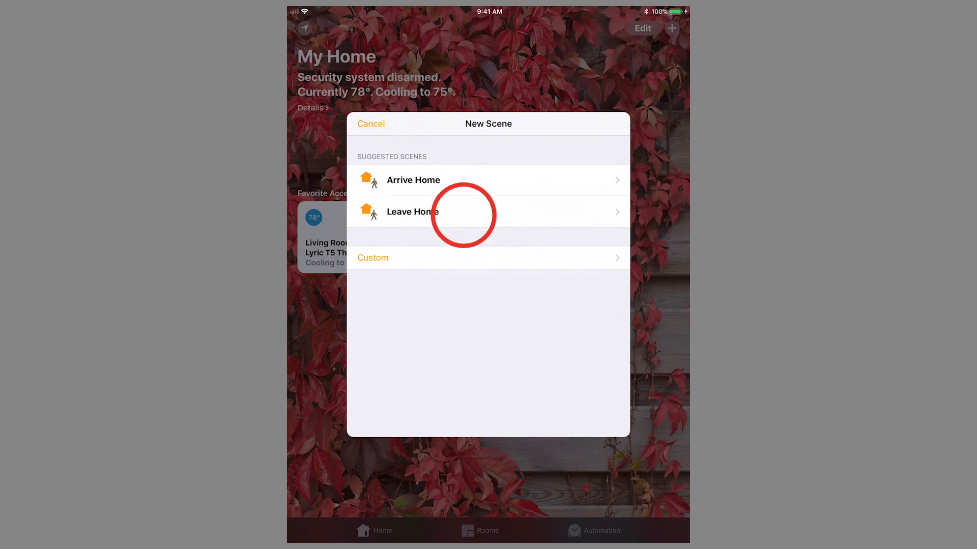
pyautogui.click(412, 211)
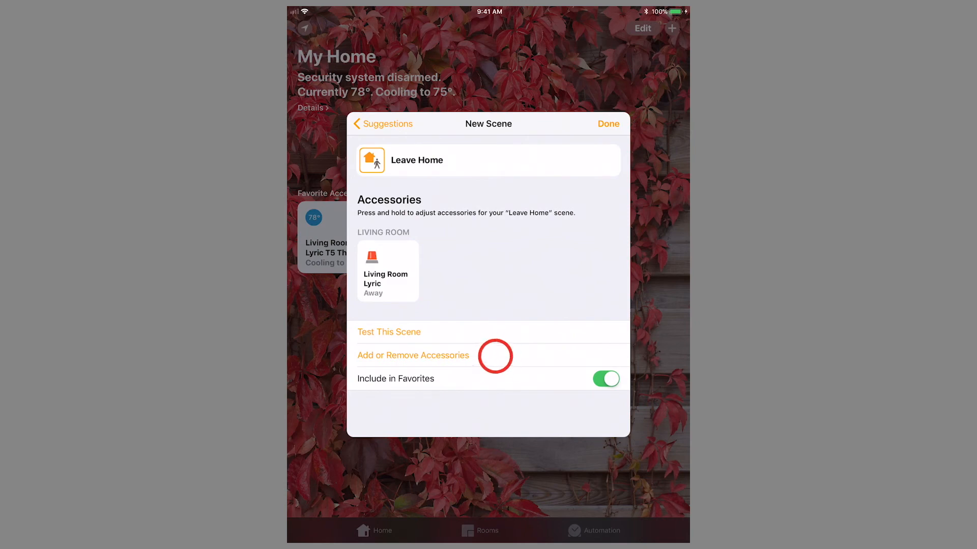
# Include the Living Room Lyric T5 thermostat in the scene, set to cool to 80°.
pyautogui.click(412, 355)
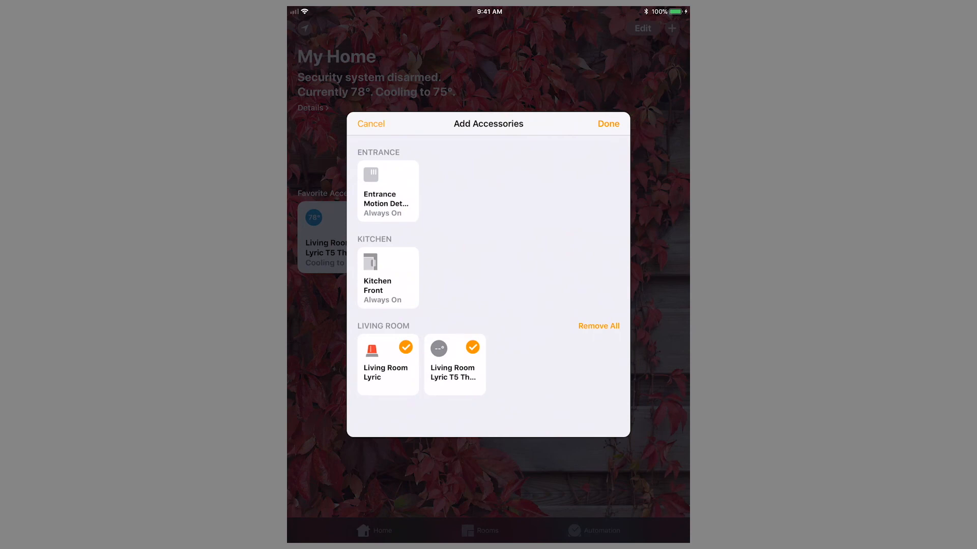
pyautogui.click(608, 123)
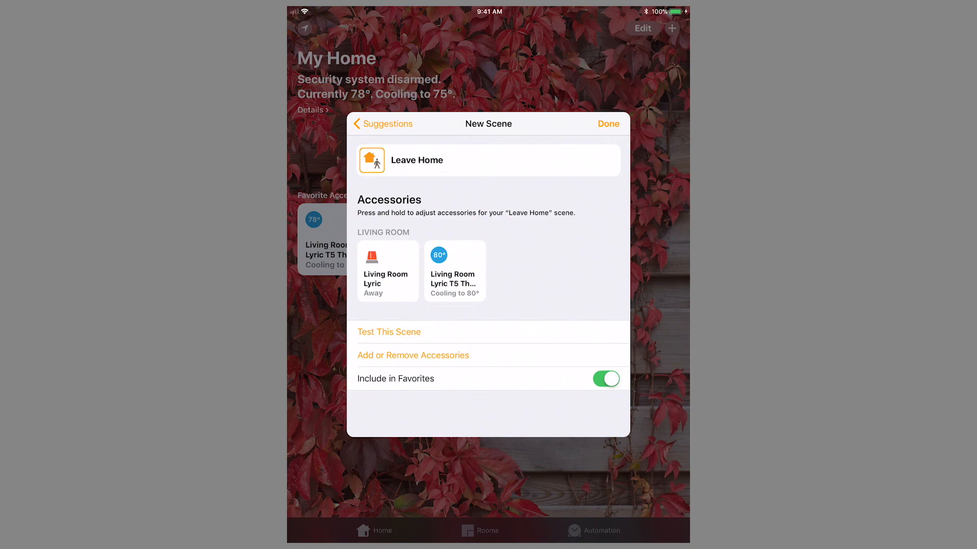
# Save the Leave Home scene and summon Siri on the iPad.
pyautogui.click(607, 124)
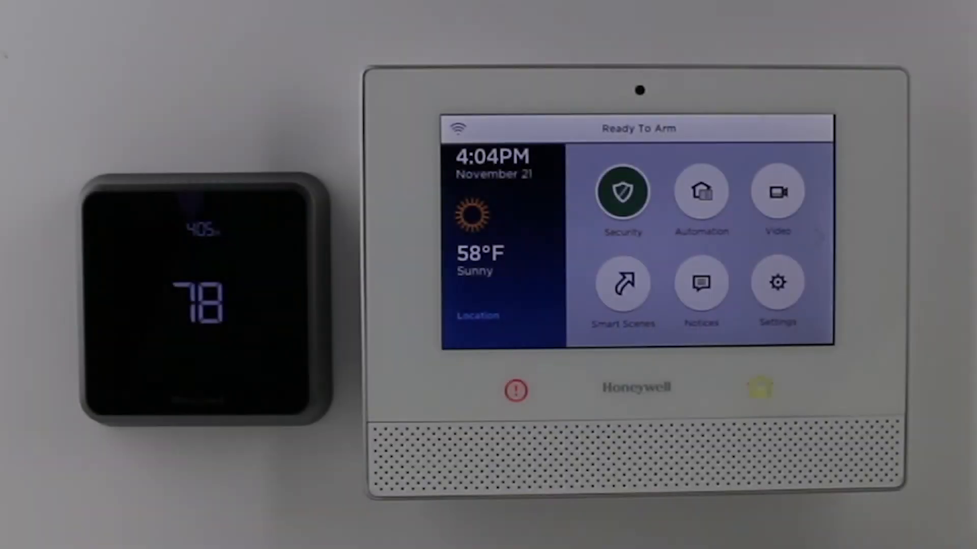
pyautogui.click(622, 192)
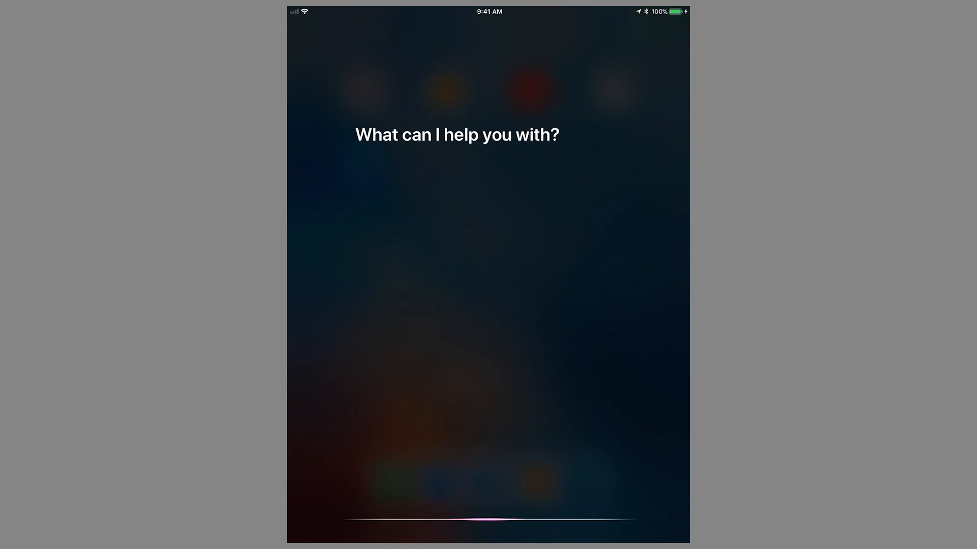
# Ask Siri 'Leave home' to run the scene, then show the Automation page.
pyautogui.write('Leave home')
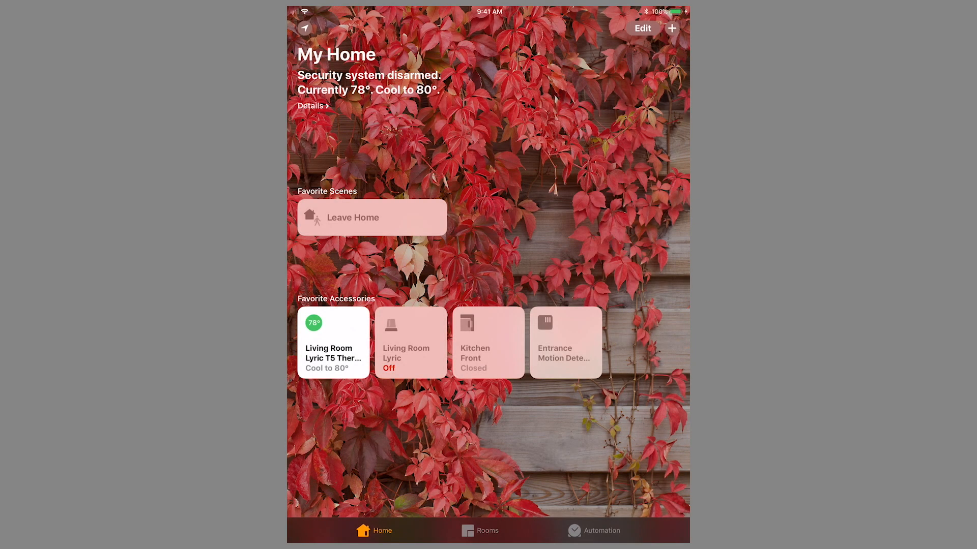
pyautogui.click(601, 531)
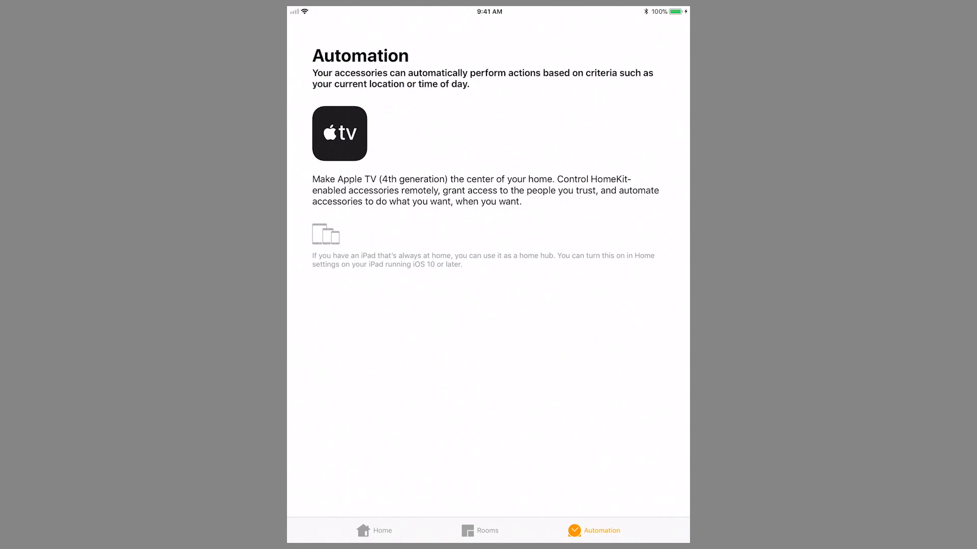